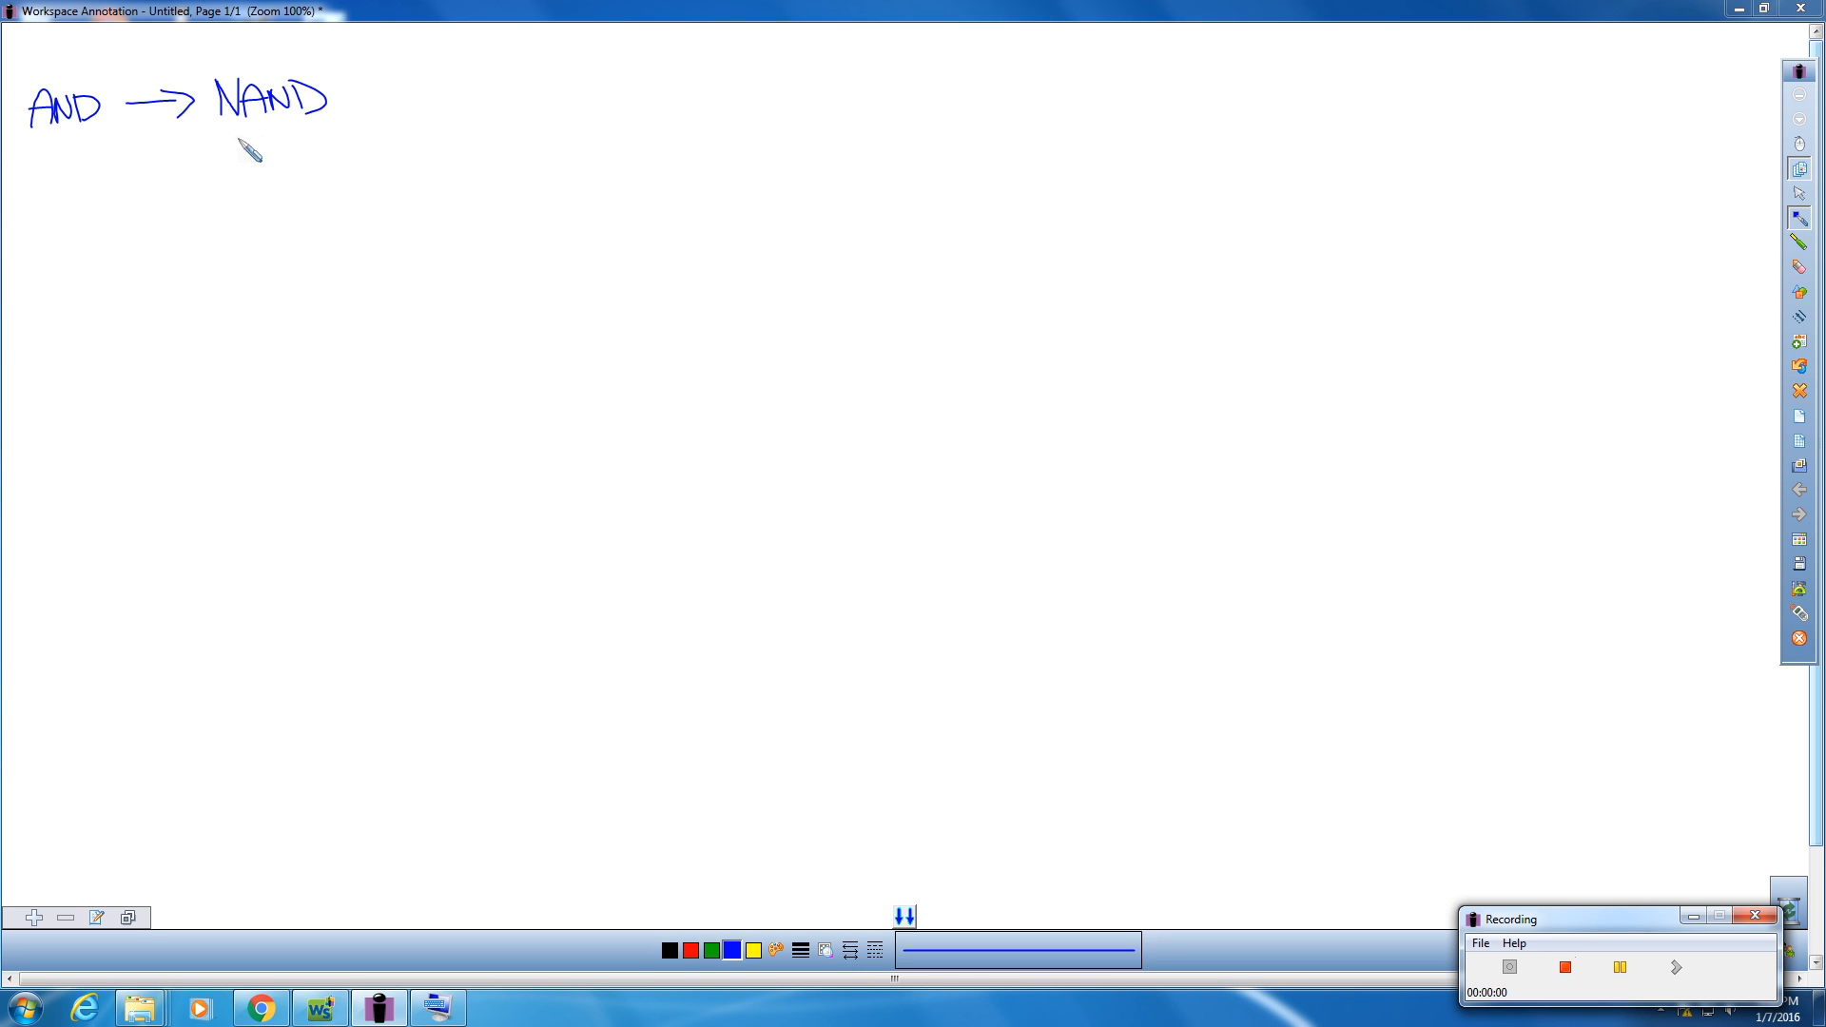
pyautogui.moveTo(121, 215)
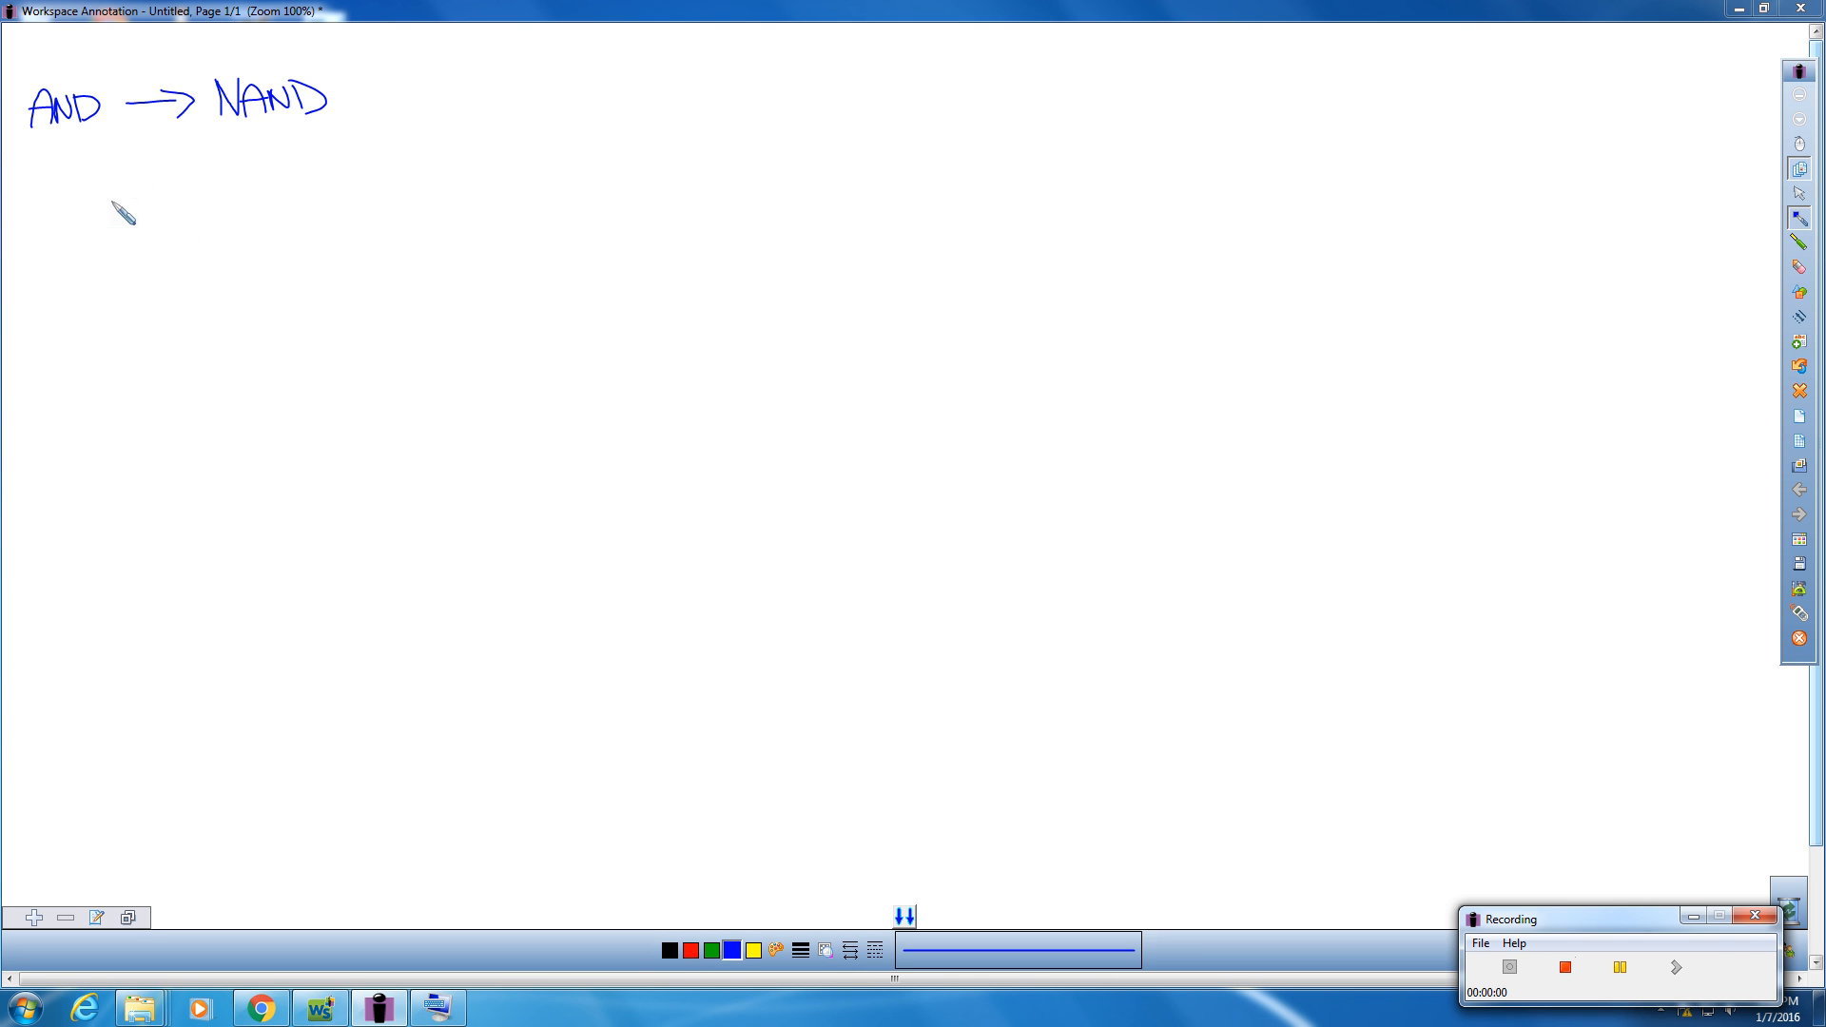
# Step: Sketch the AND gate body with its X and Y input wires and output wire
pyautogui.moveTo(138, 204); pyautogui.dragTo(164, 262)
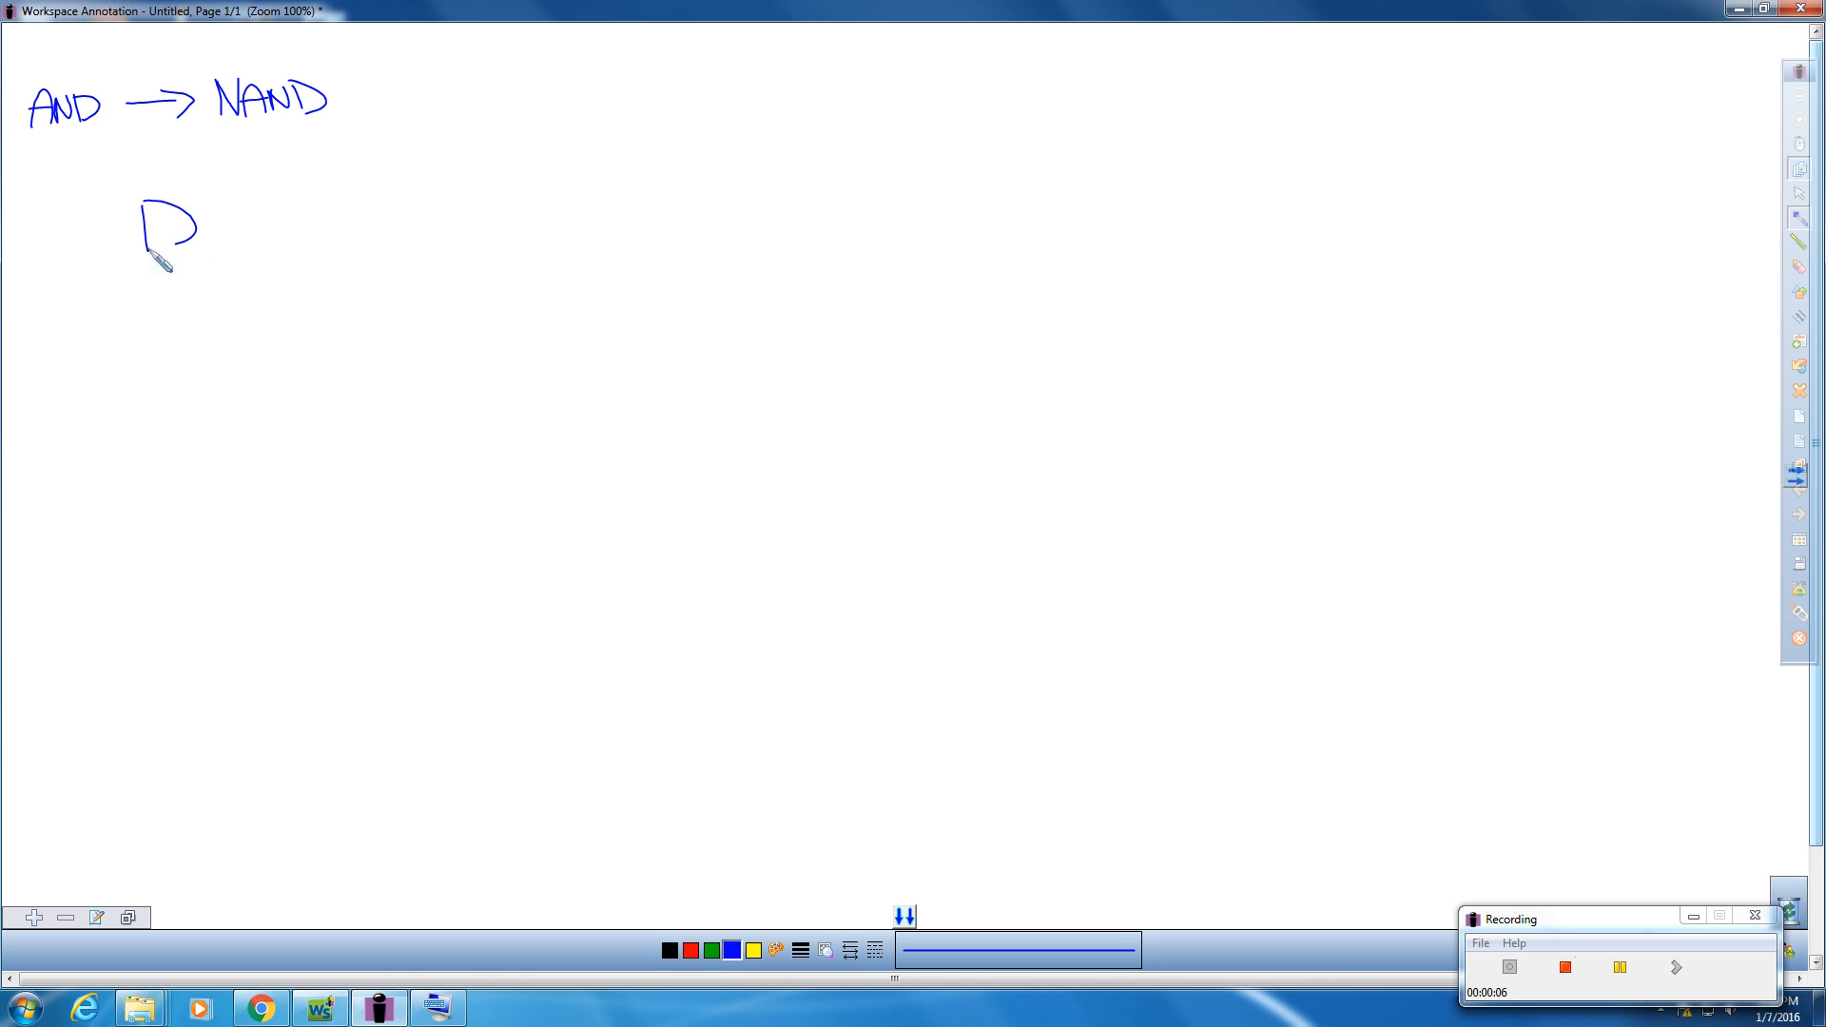
pyautogui.moveTo(198, 224); pyautogui.dragTo(246, 224)
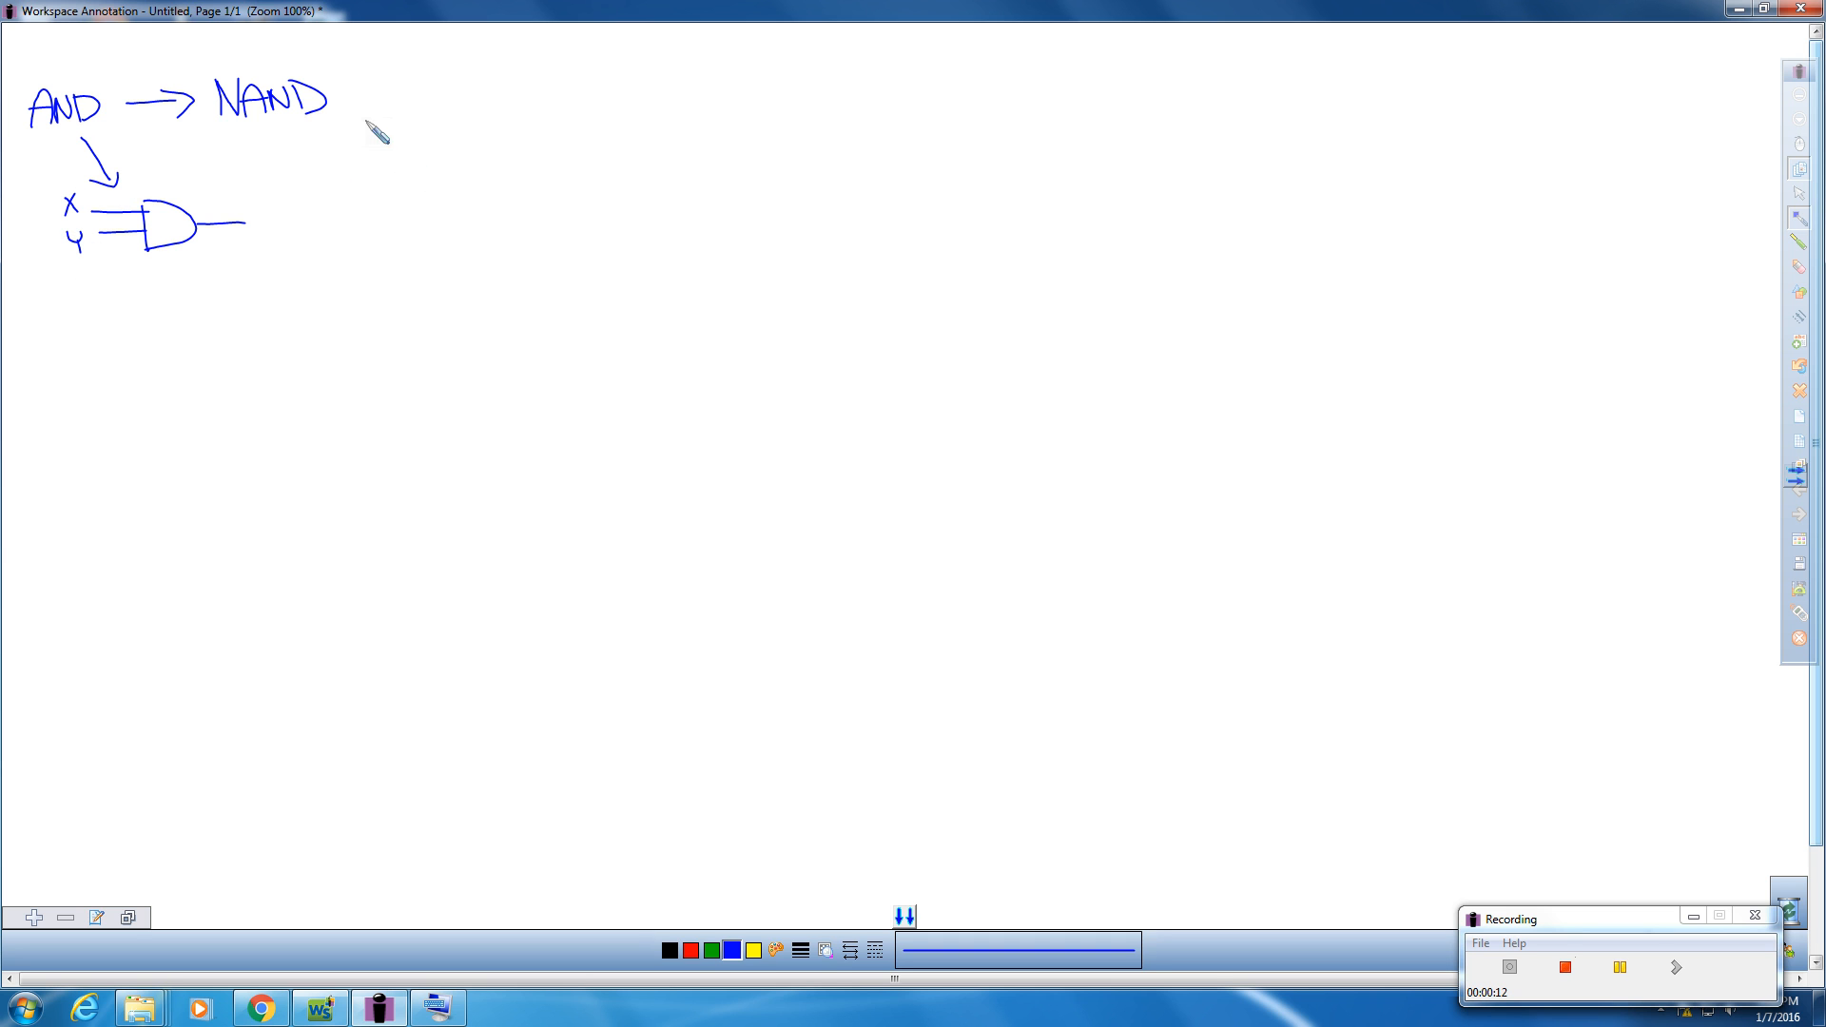
pyautogui.moveTo(198, 203)
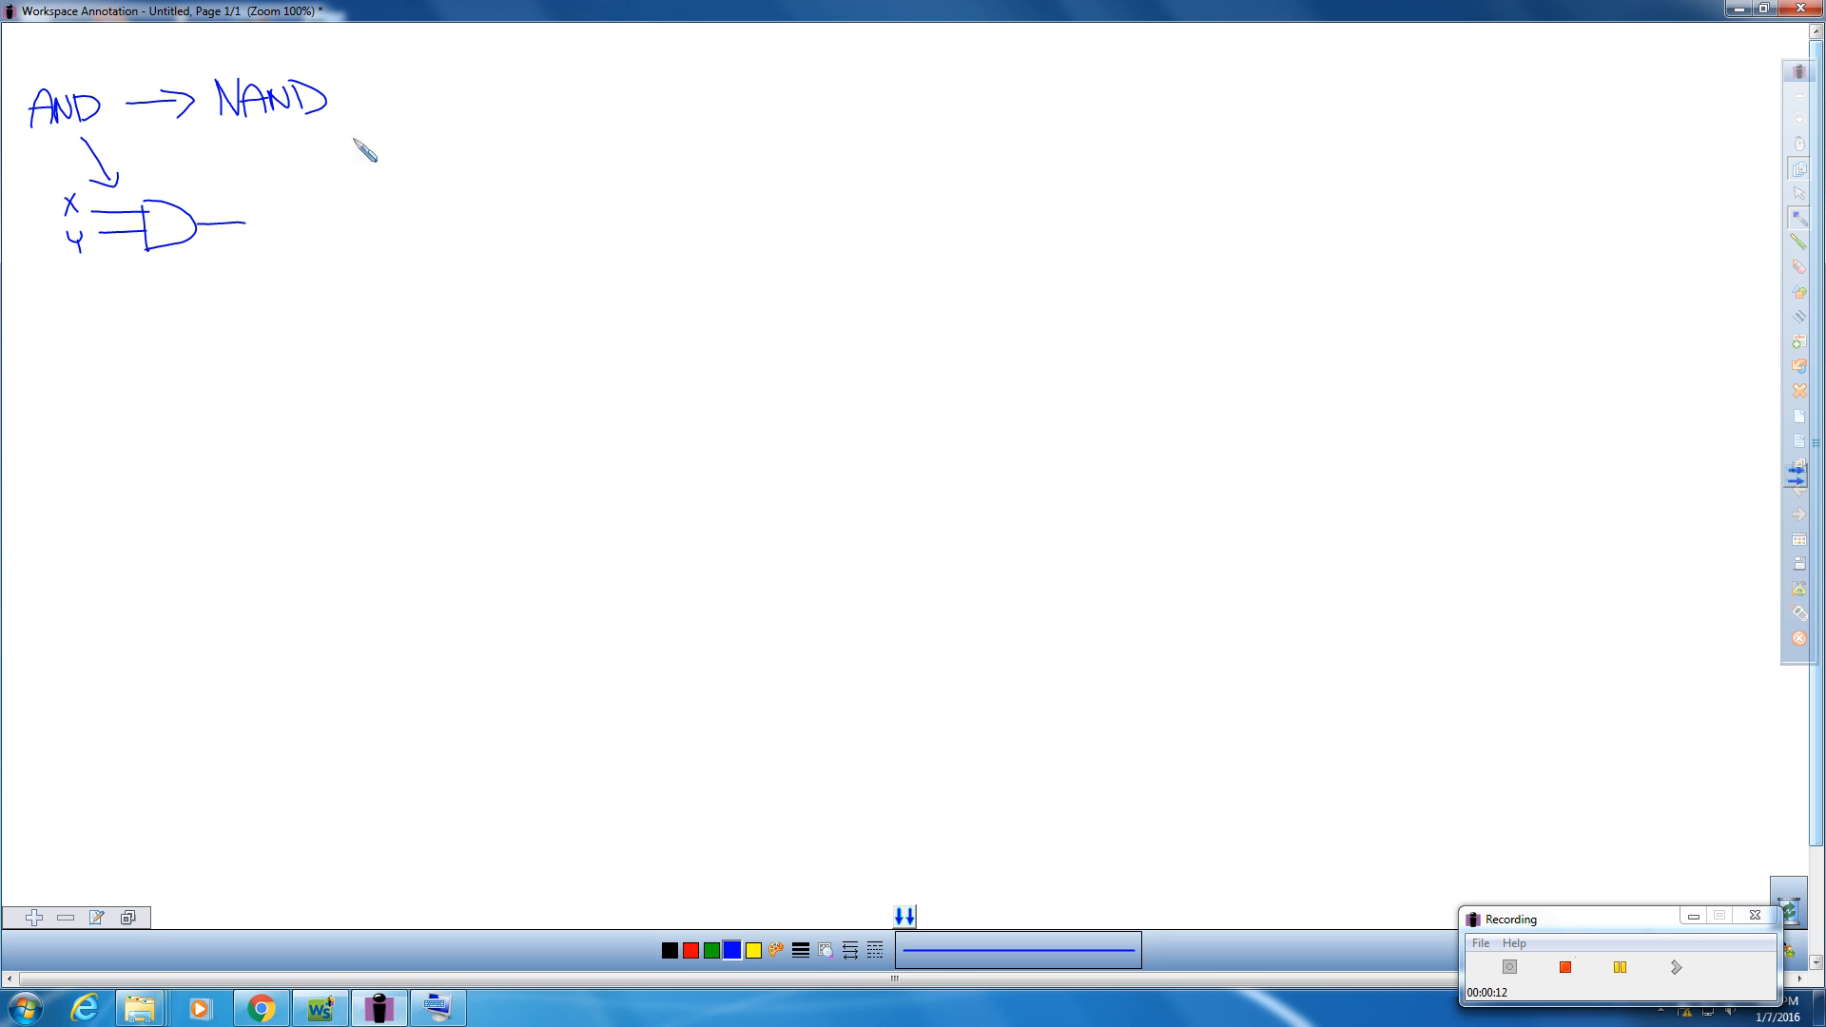
pyautogui.moveTo(259, 352)
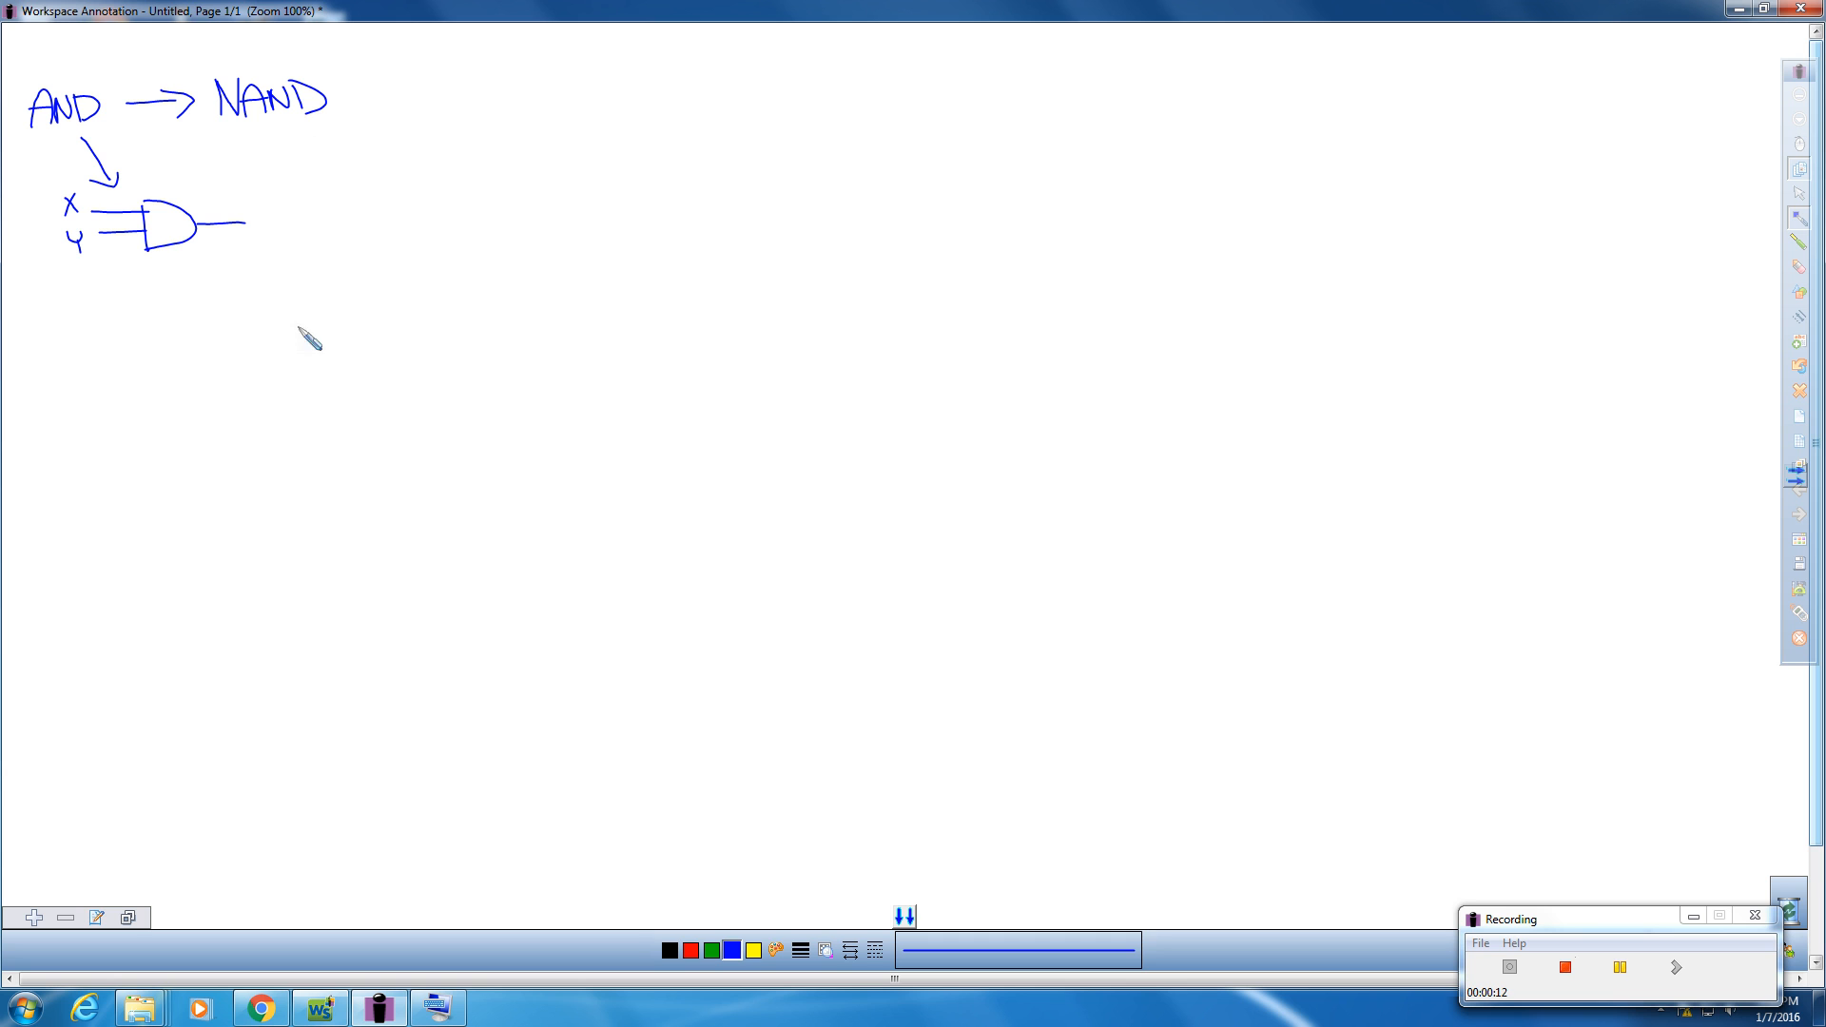
pyautogui.moveTo(230, 352)
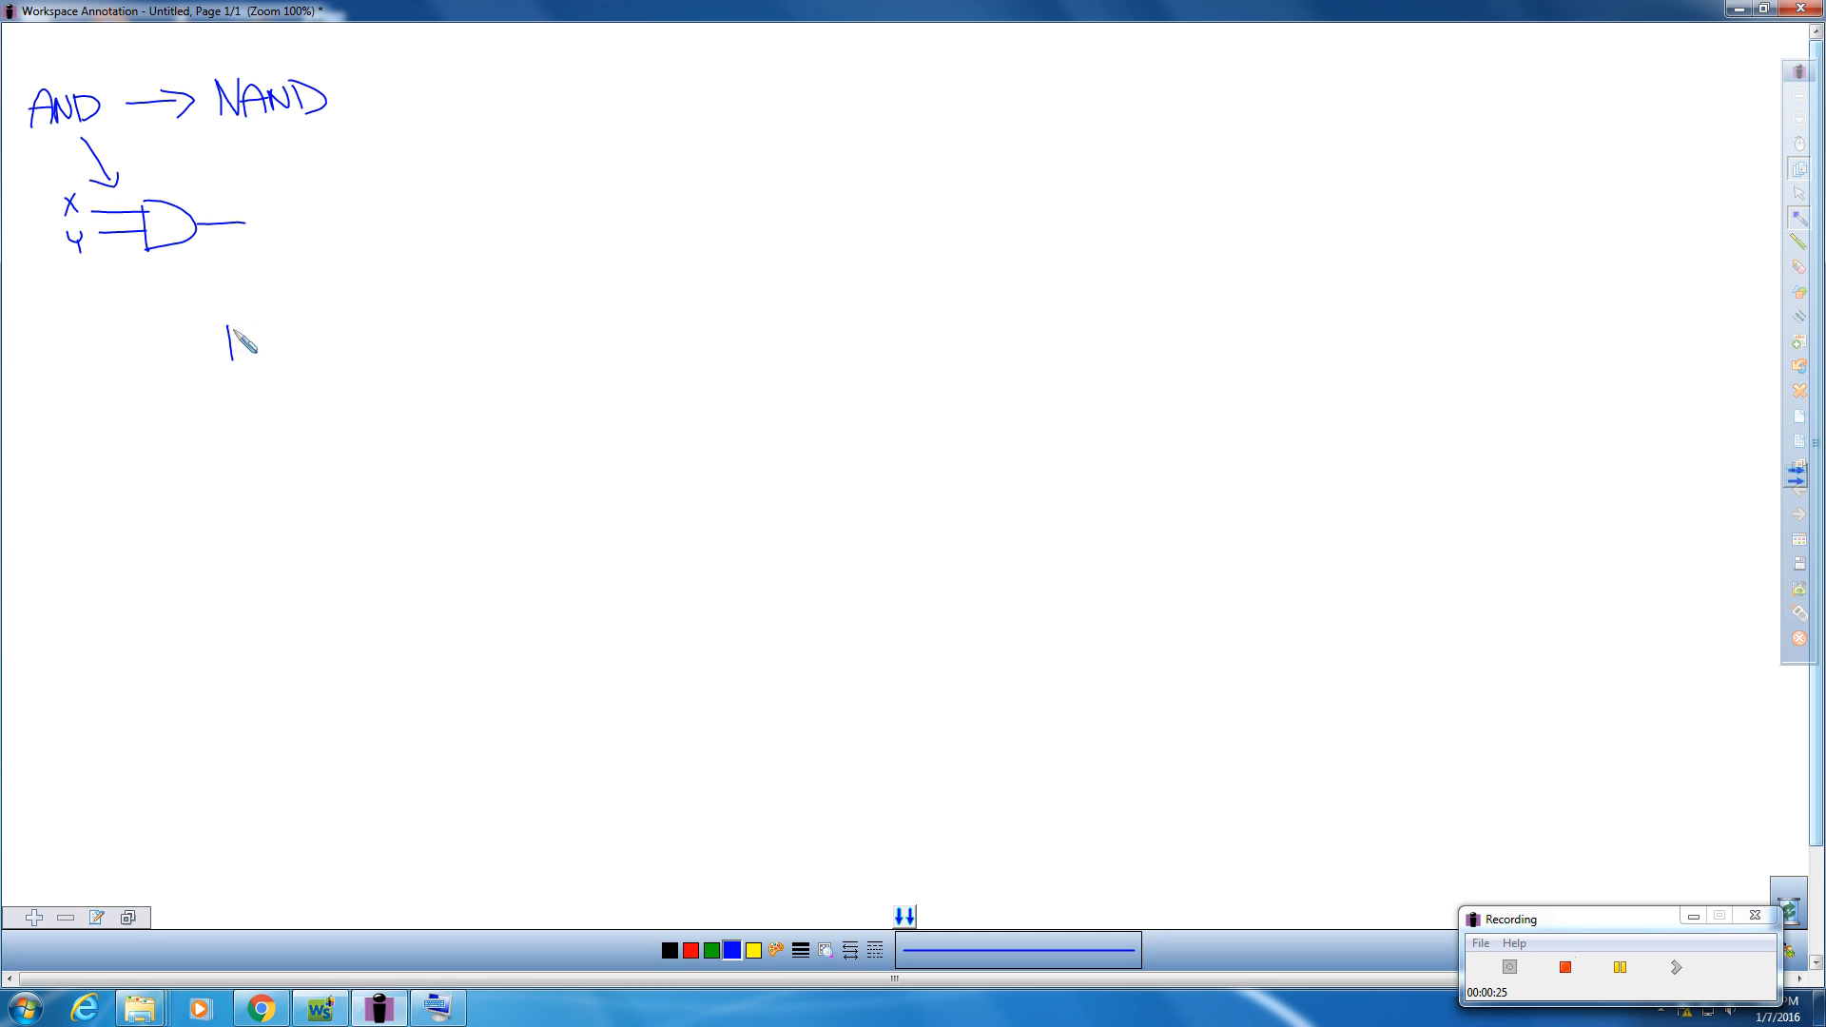
# Step: Draw the first NAND gate body with its output bubble below the AND gate
pyautogui.moveTo(232, 314); pyautogui.dragTo(268, 362)
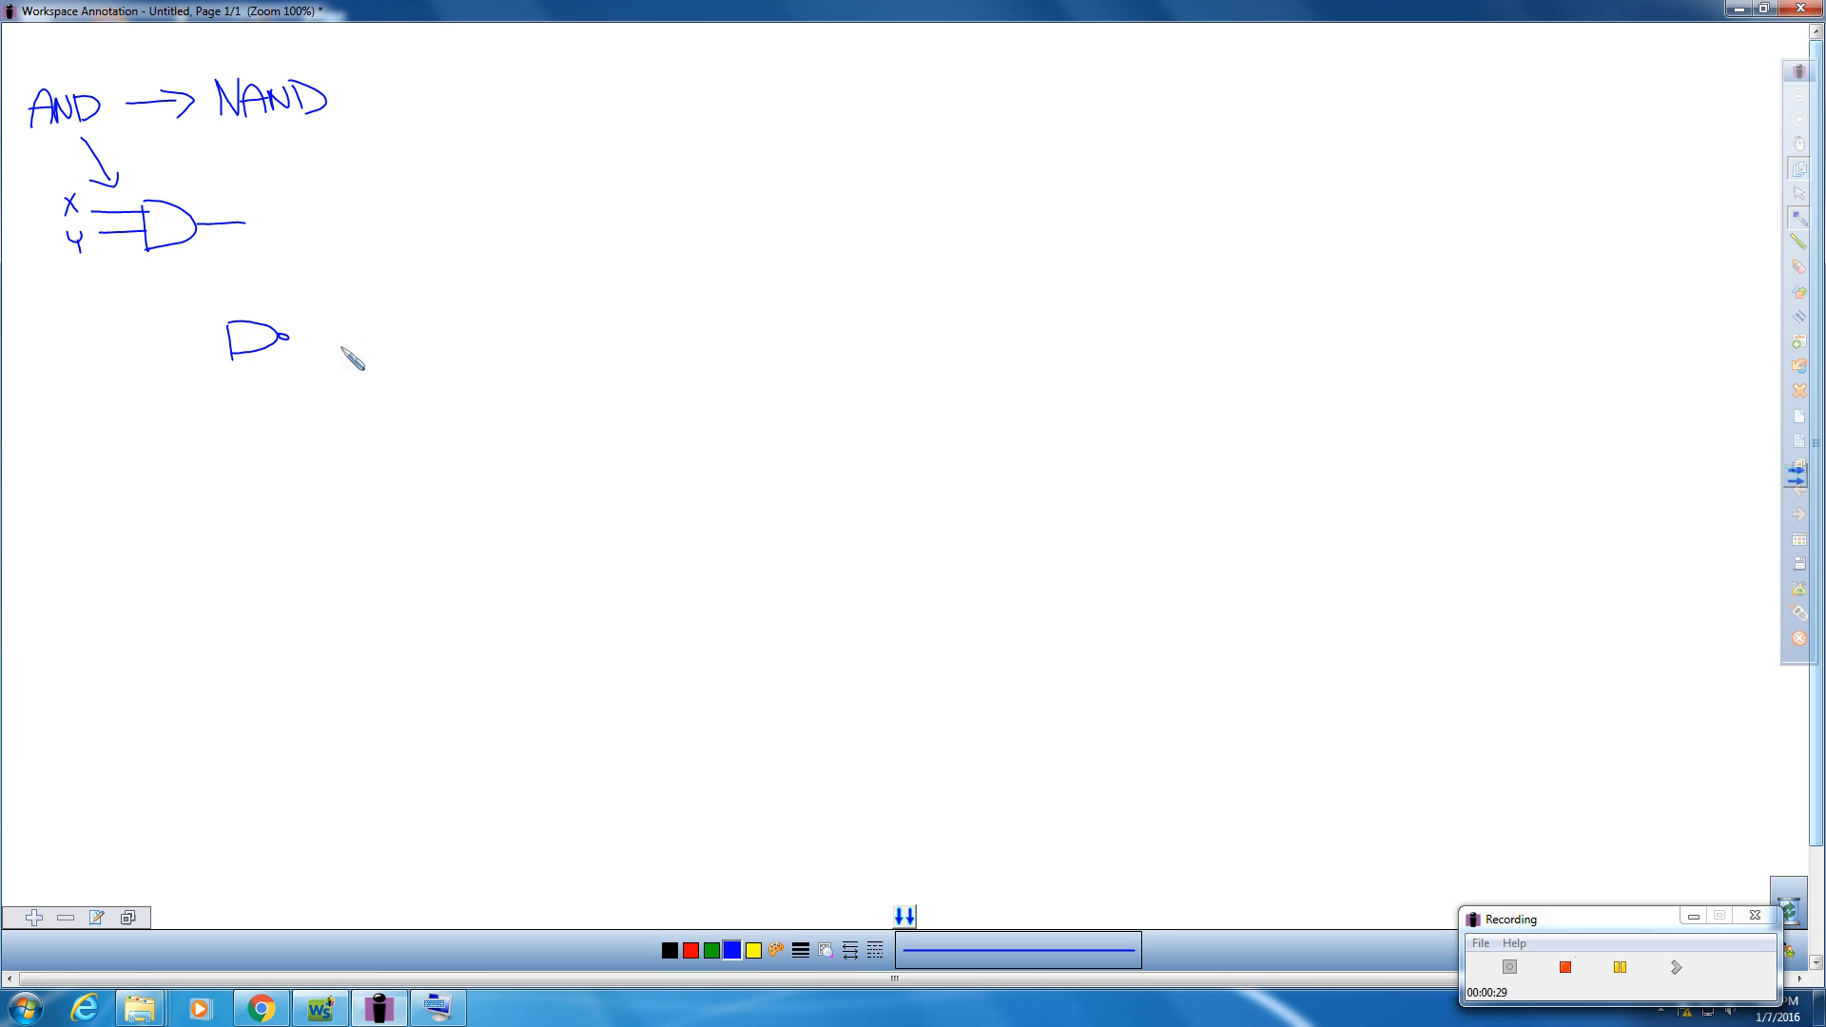
pyautogui.moveTo(194, 354)
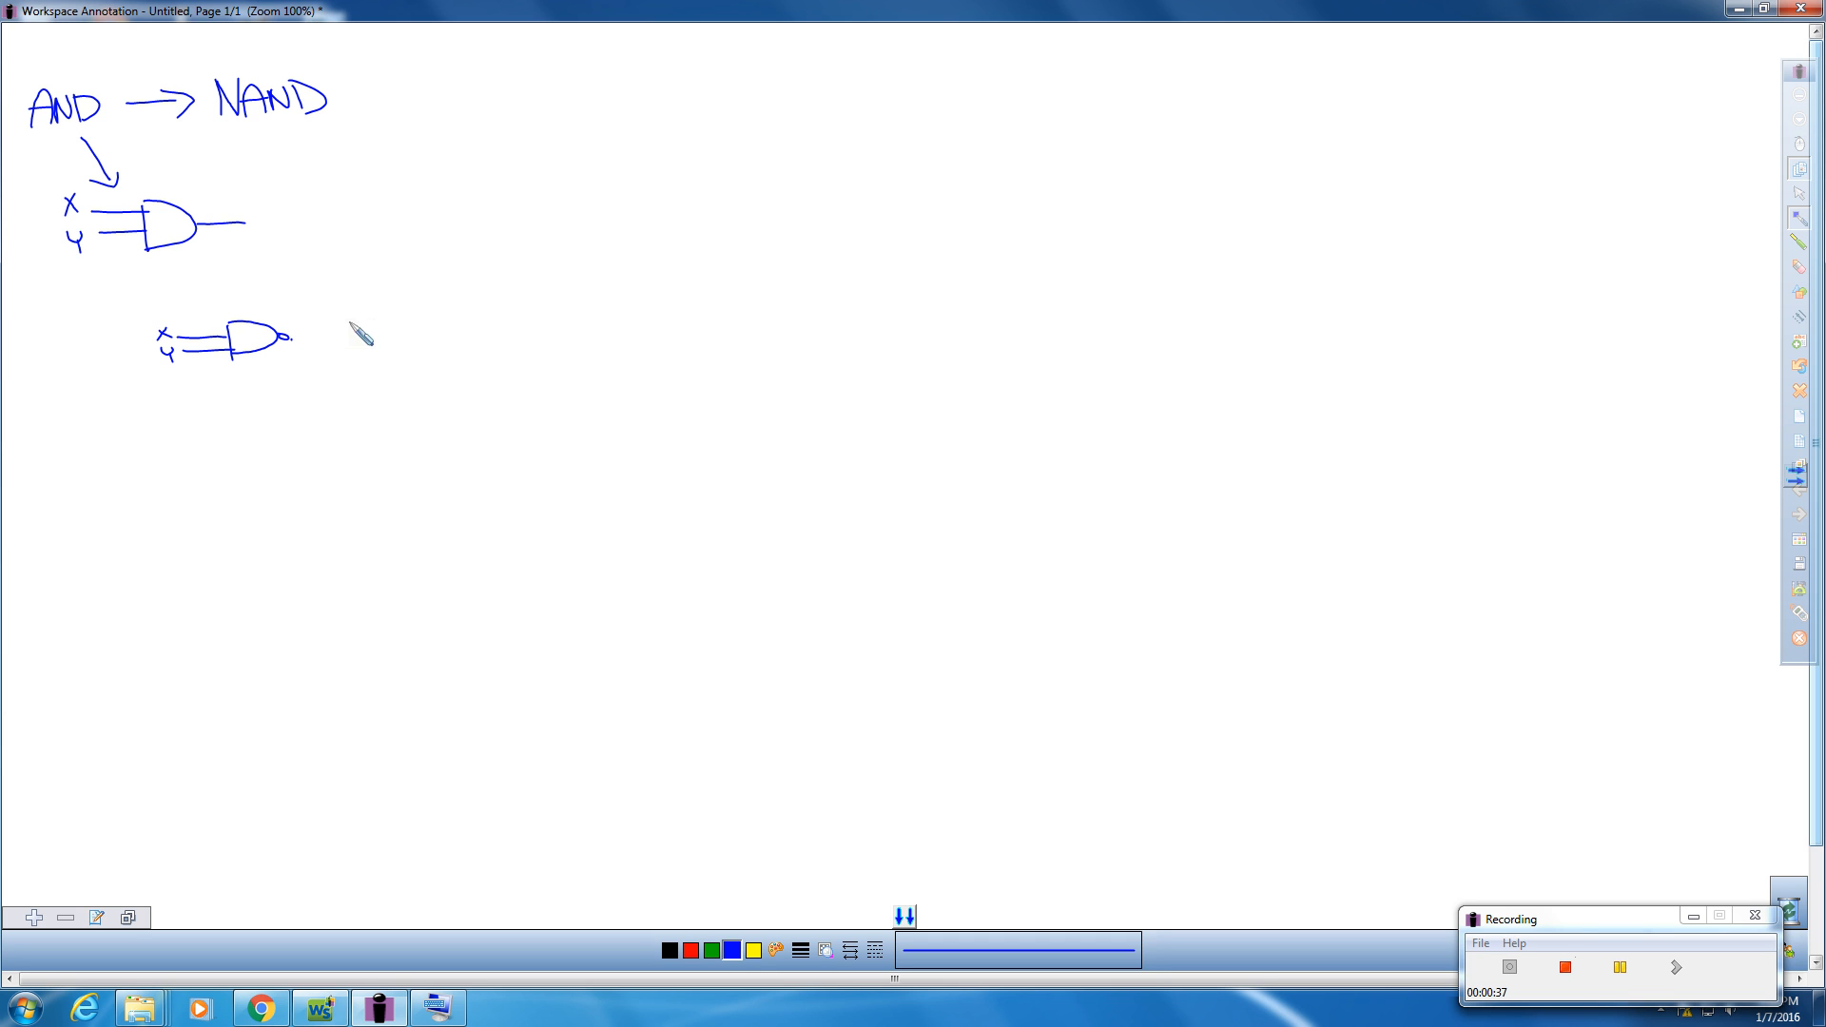
# Step: Wire the first NAND output into a second NAND gate and add its output line
pyautogui.moveTo(297, 339); pyautogui.dragTo(396, 314)
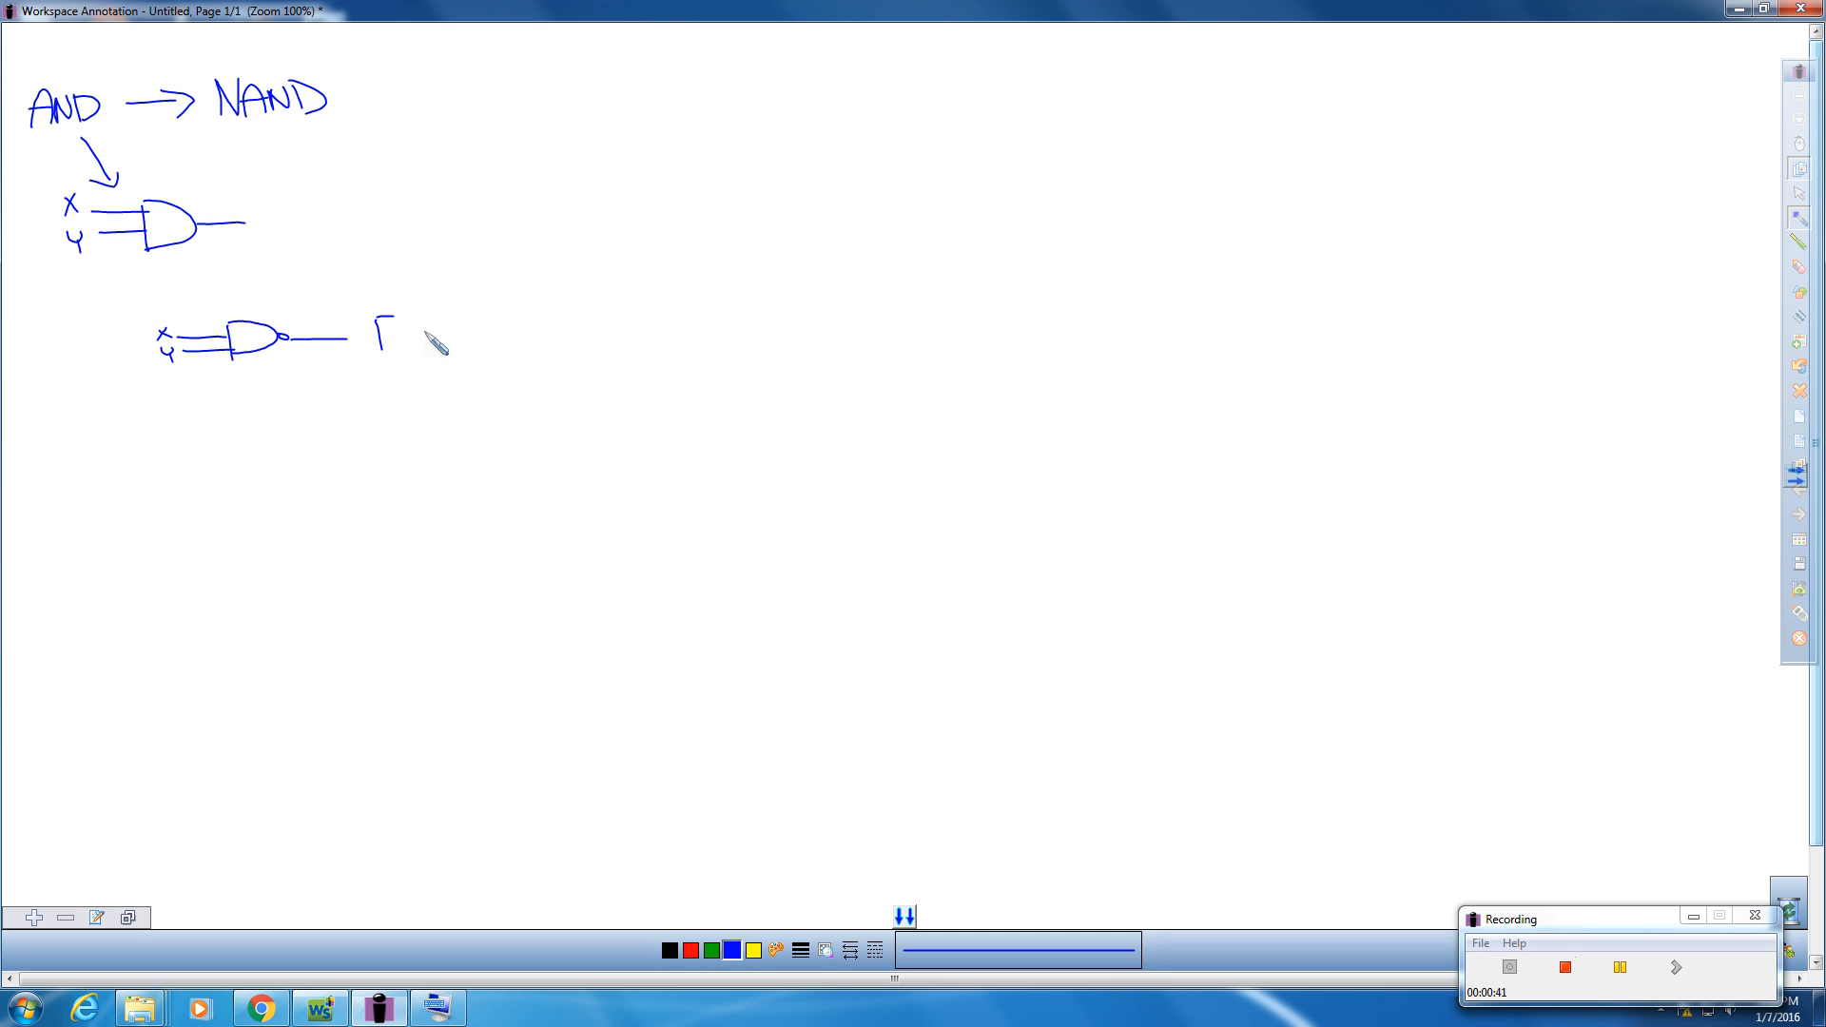
pyautogui.moveTo(379, 323); pyautogui.dragTo(438, 351)
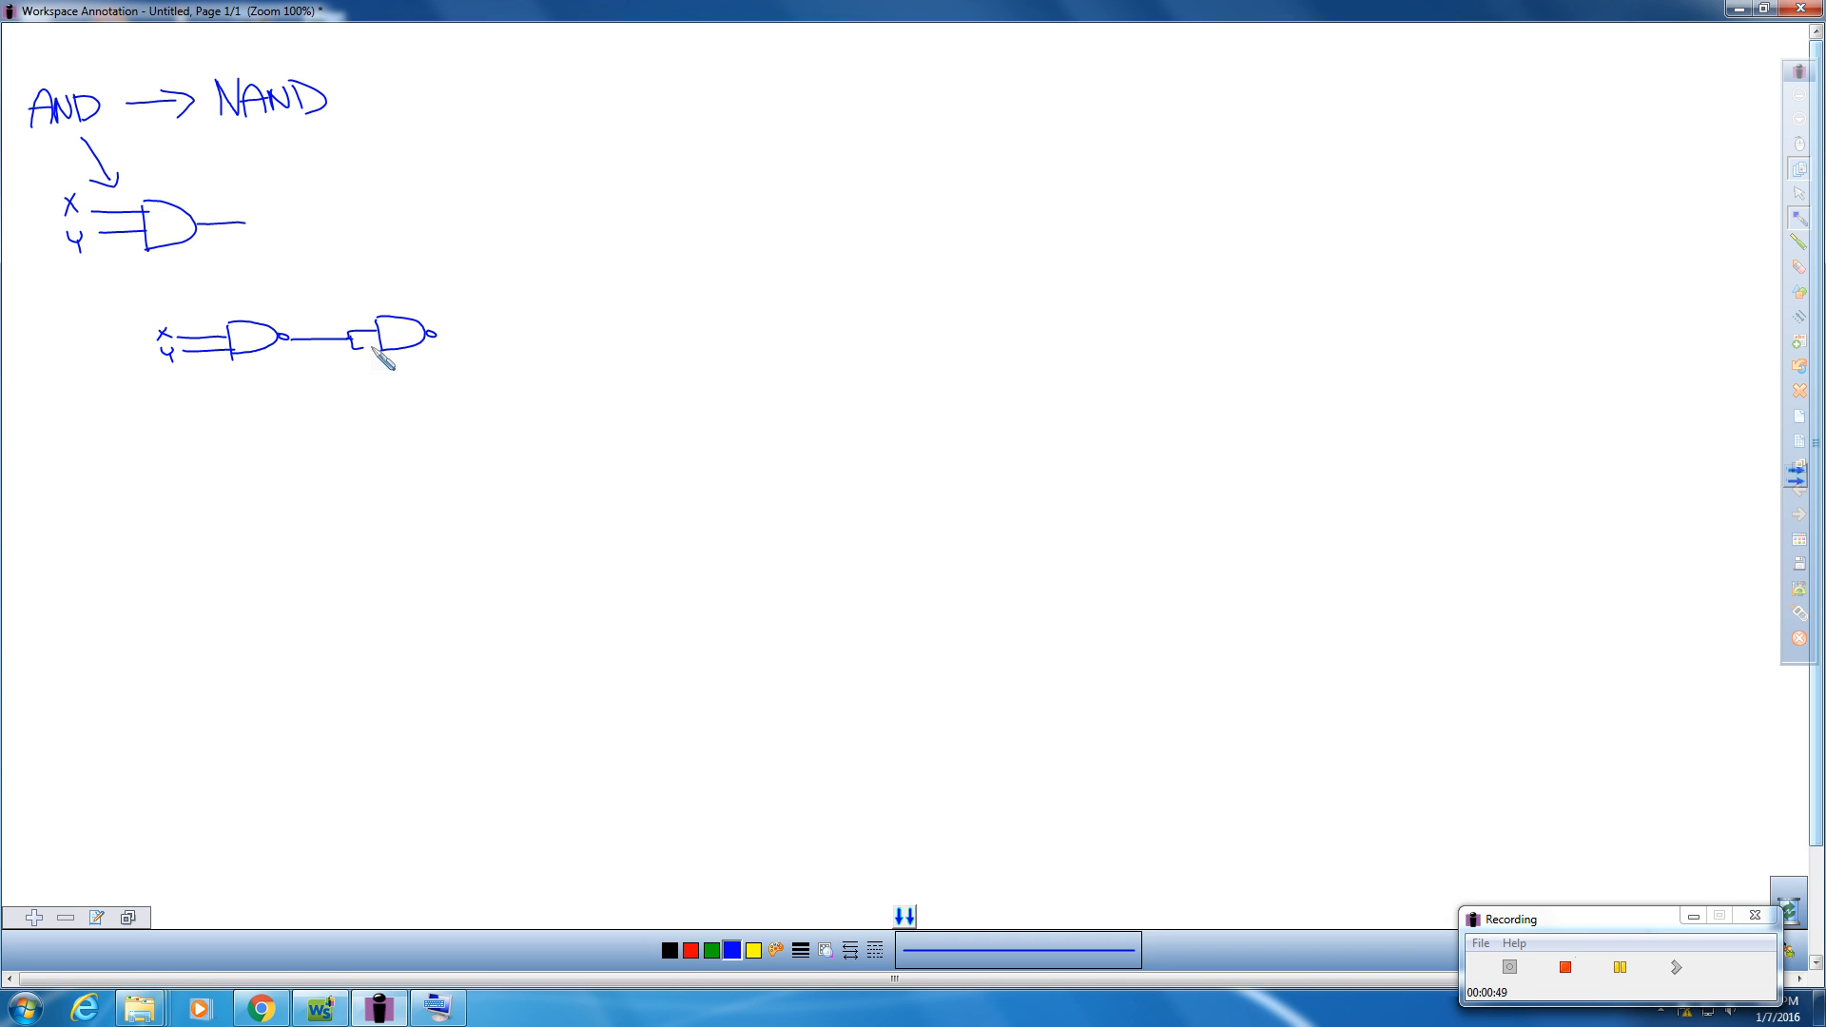
pyautogui.moveTo(390, 355); pyautogui.dragTo(494, 346)
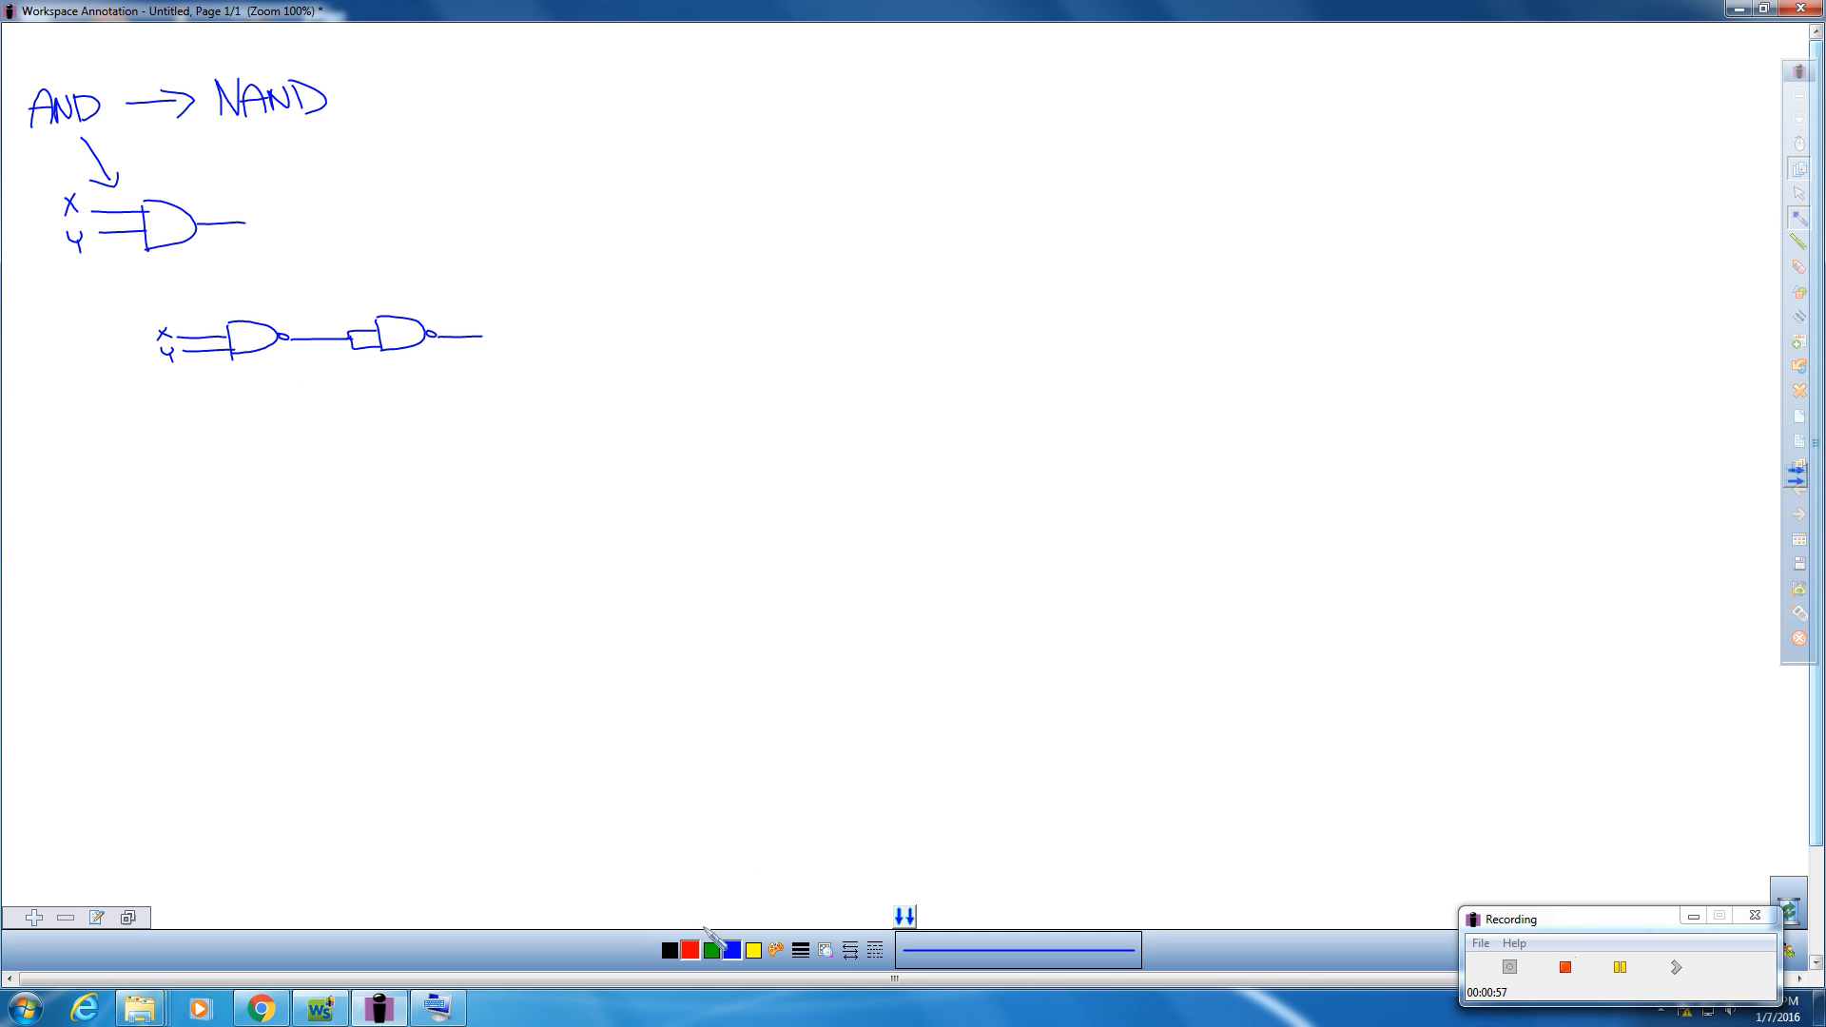
# Step: In red, label the NAND outputs with barred XY expressions, adding the double negation bar
pyautogui.click(689, 951)
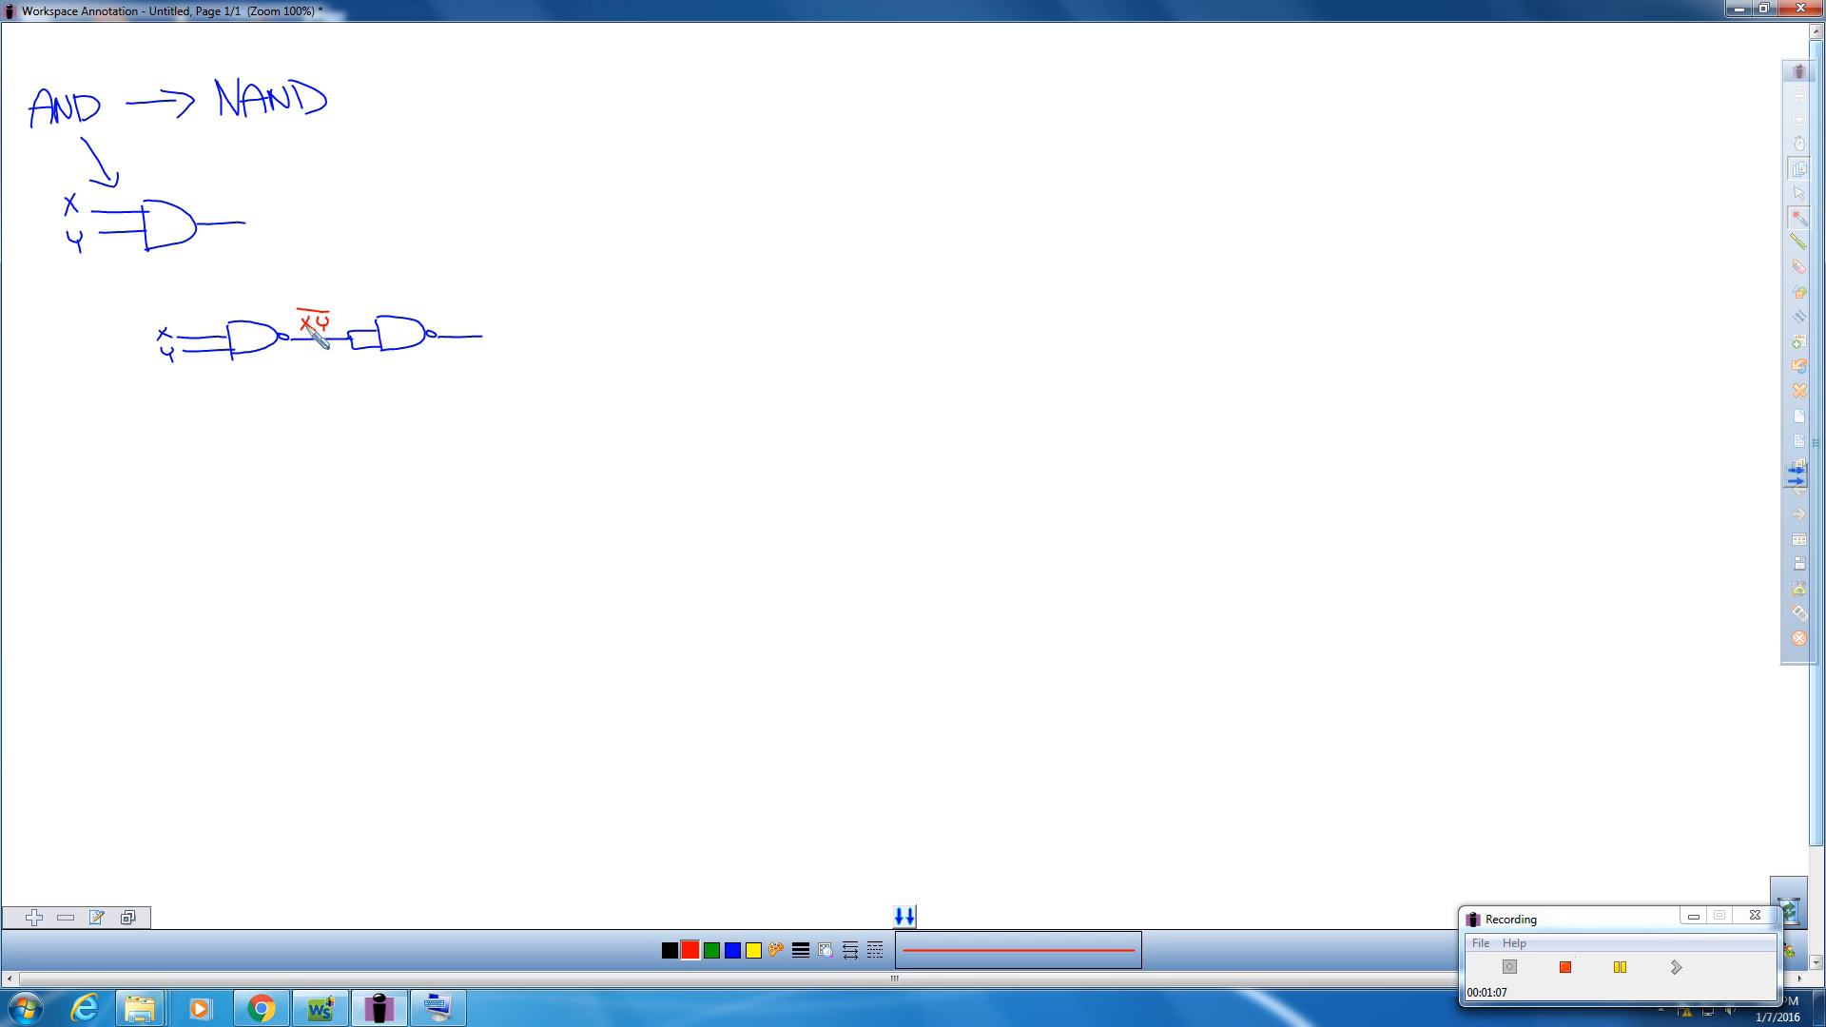
pyautogui.moveTo(384, 340)
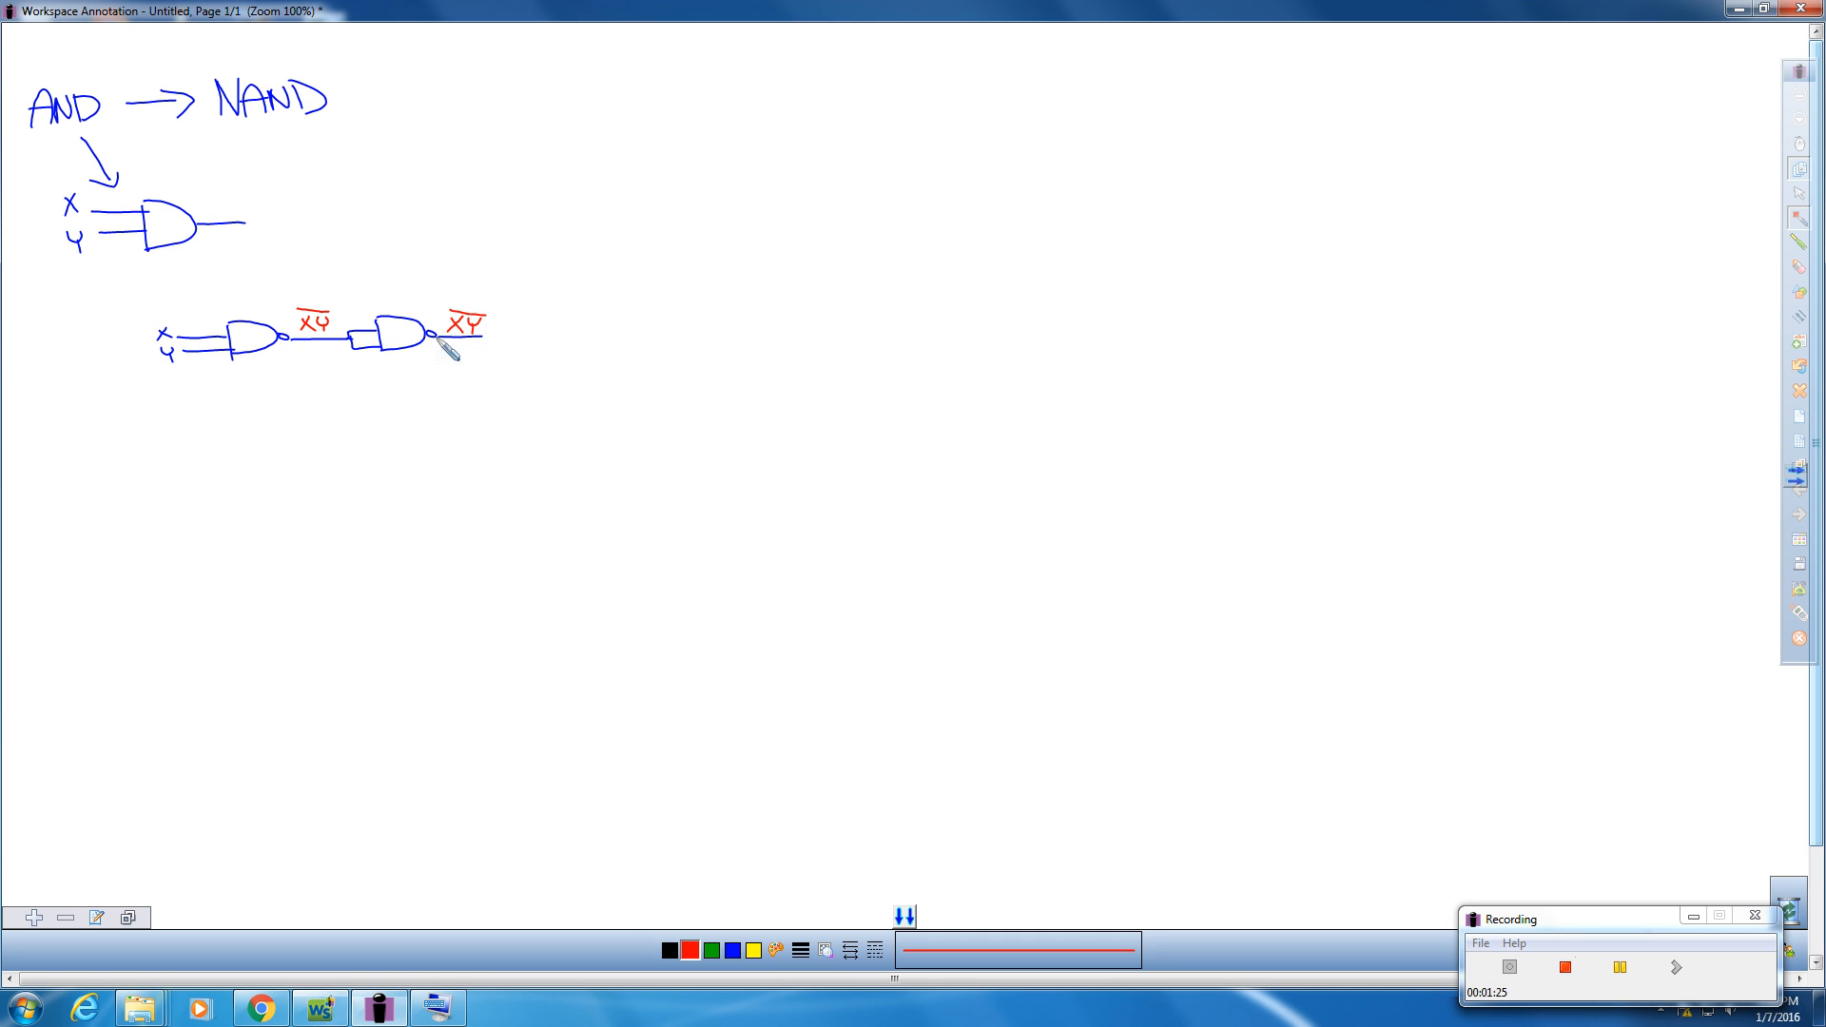
pyautogui.moveTo(449, 356); pyautogui.dragTo(466, 314)
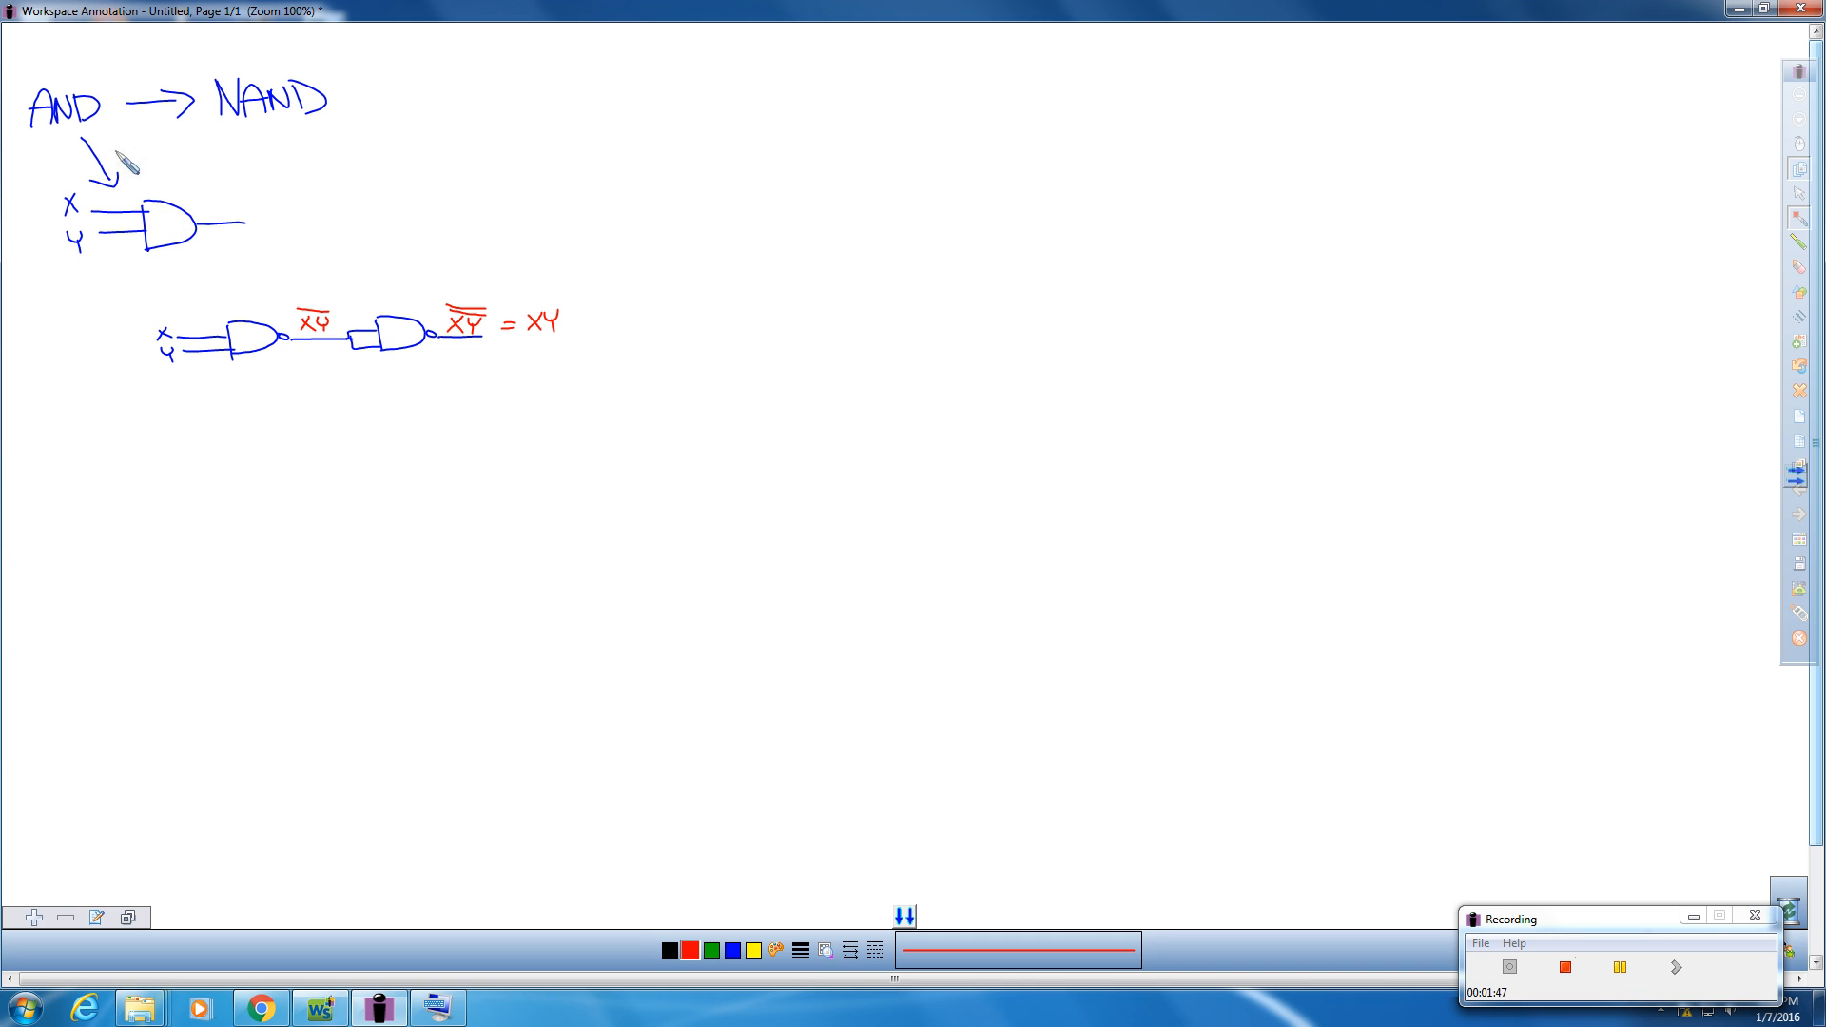
pyautogui.moveTo(219, 148)
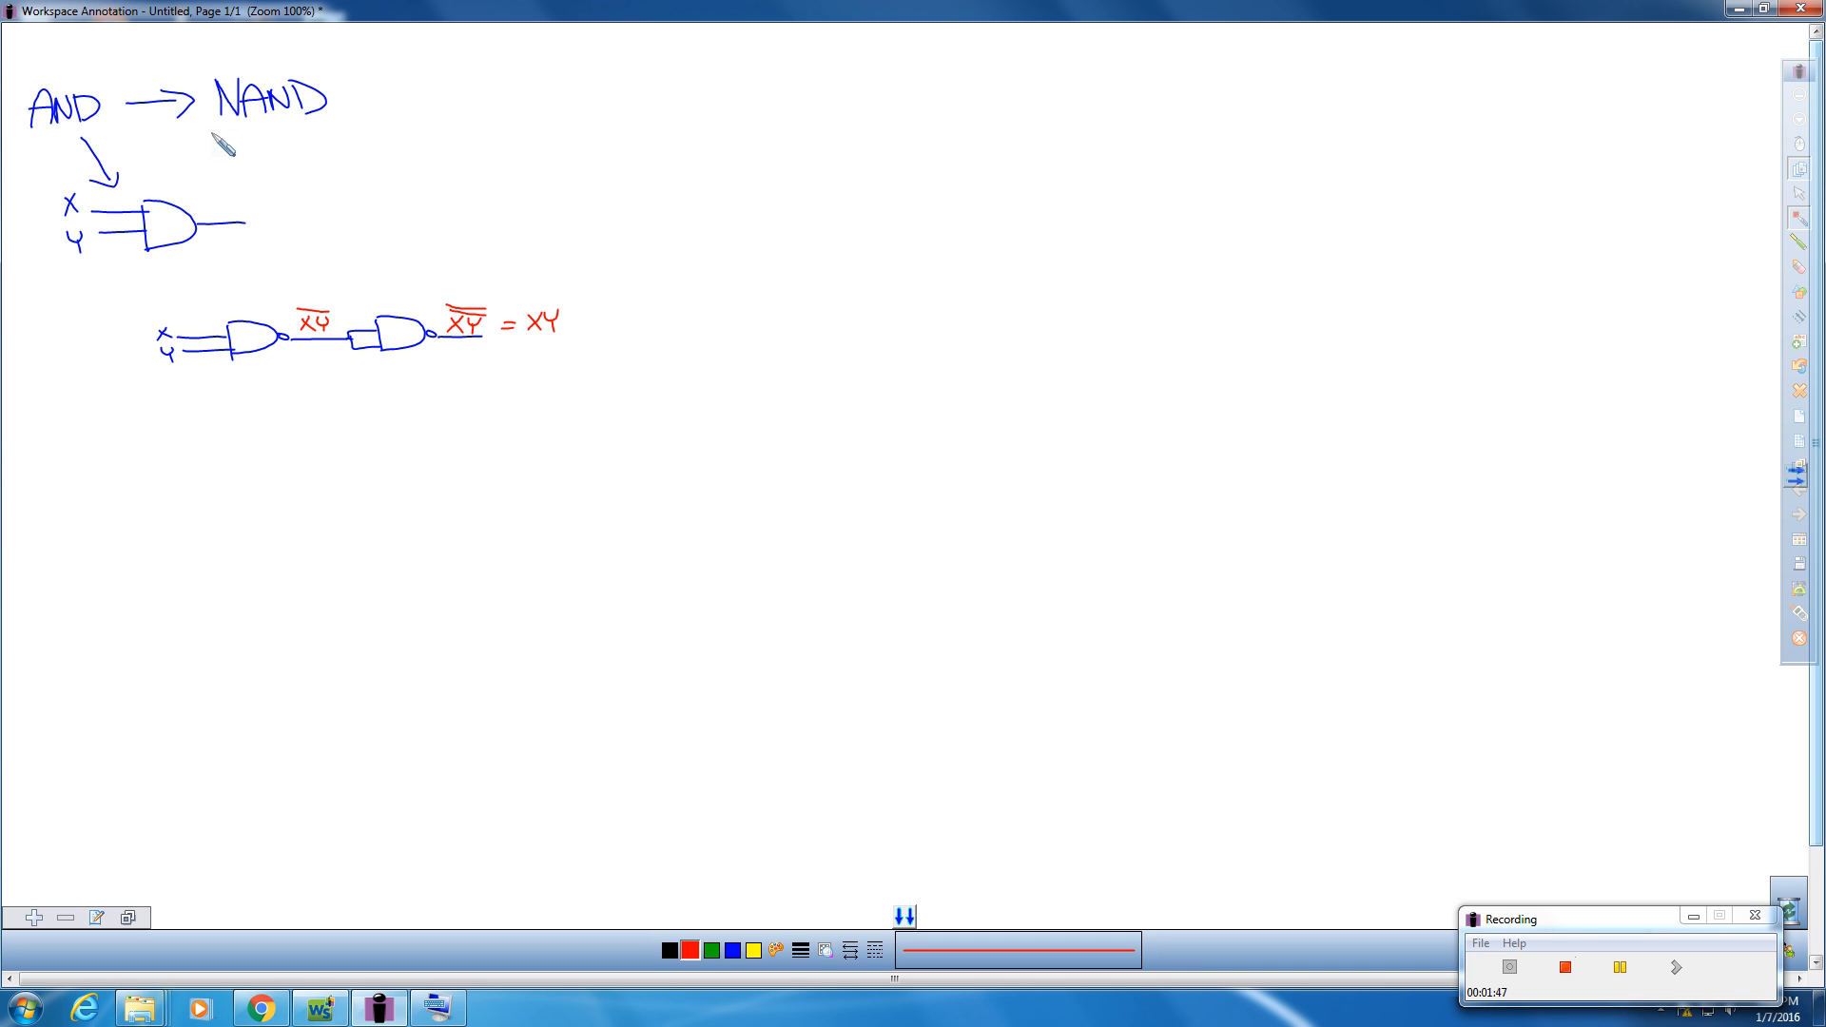